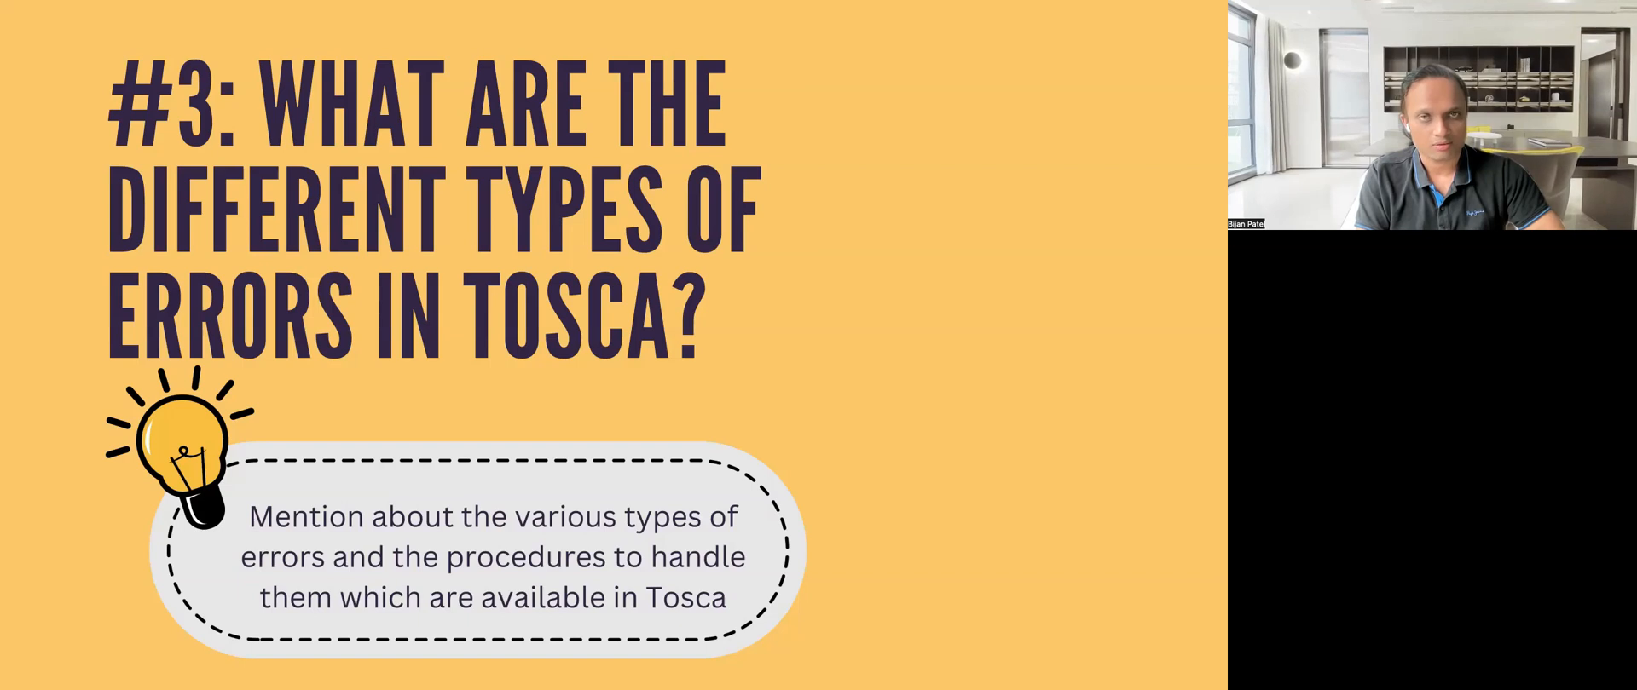
pyautogui.moveTo(992, 515)
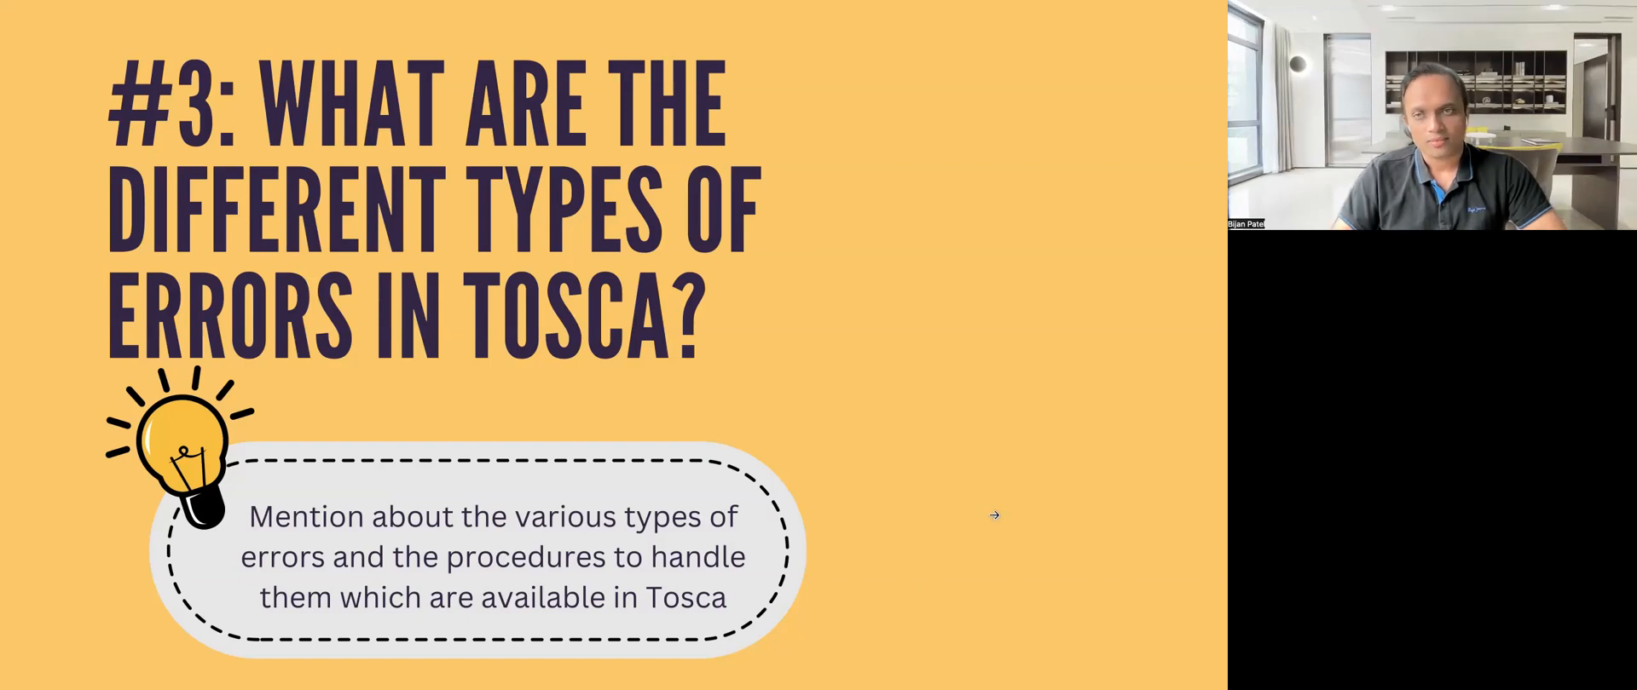
pyautogui.press('Right')
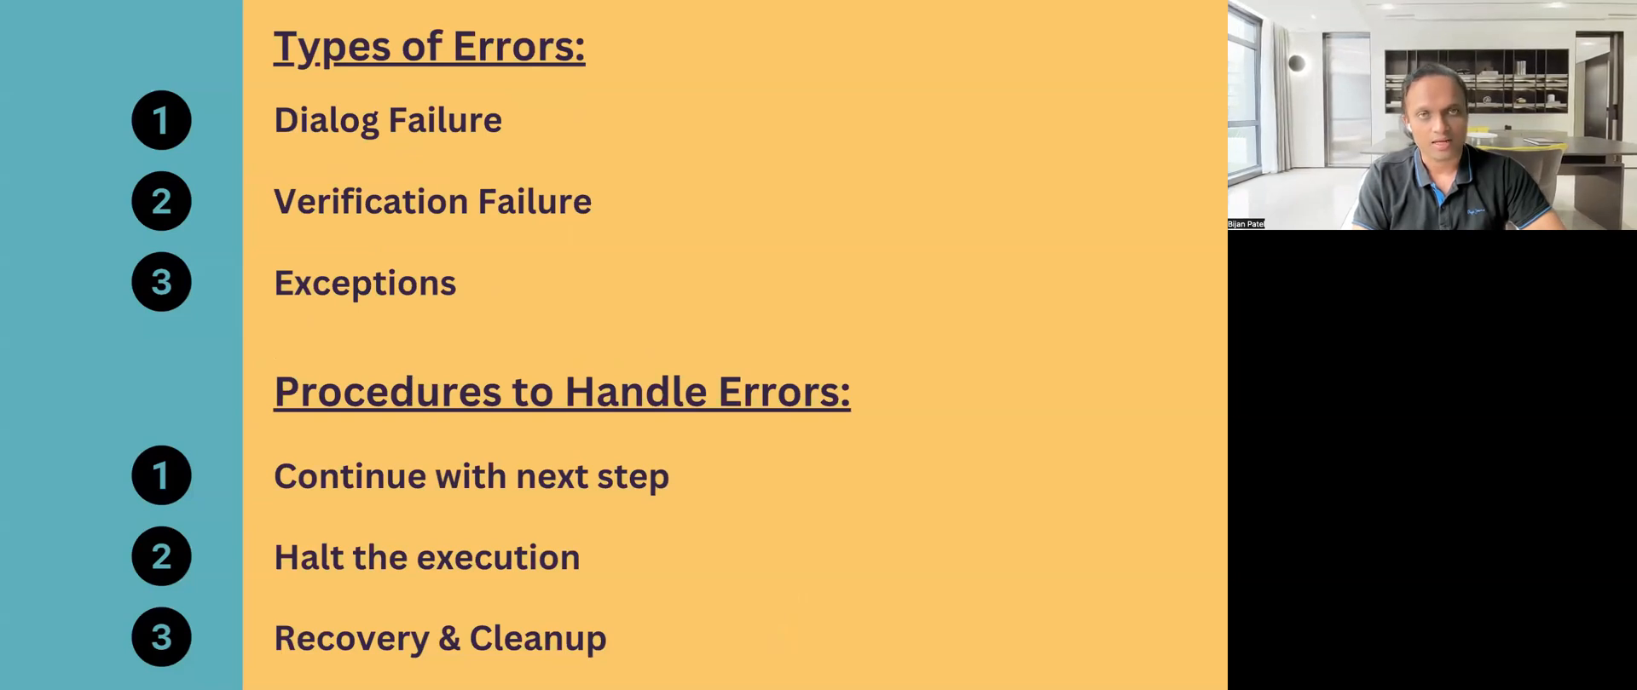
pyautogui.moveTo(527, 285)
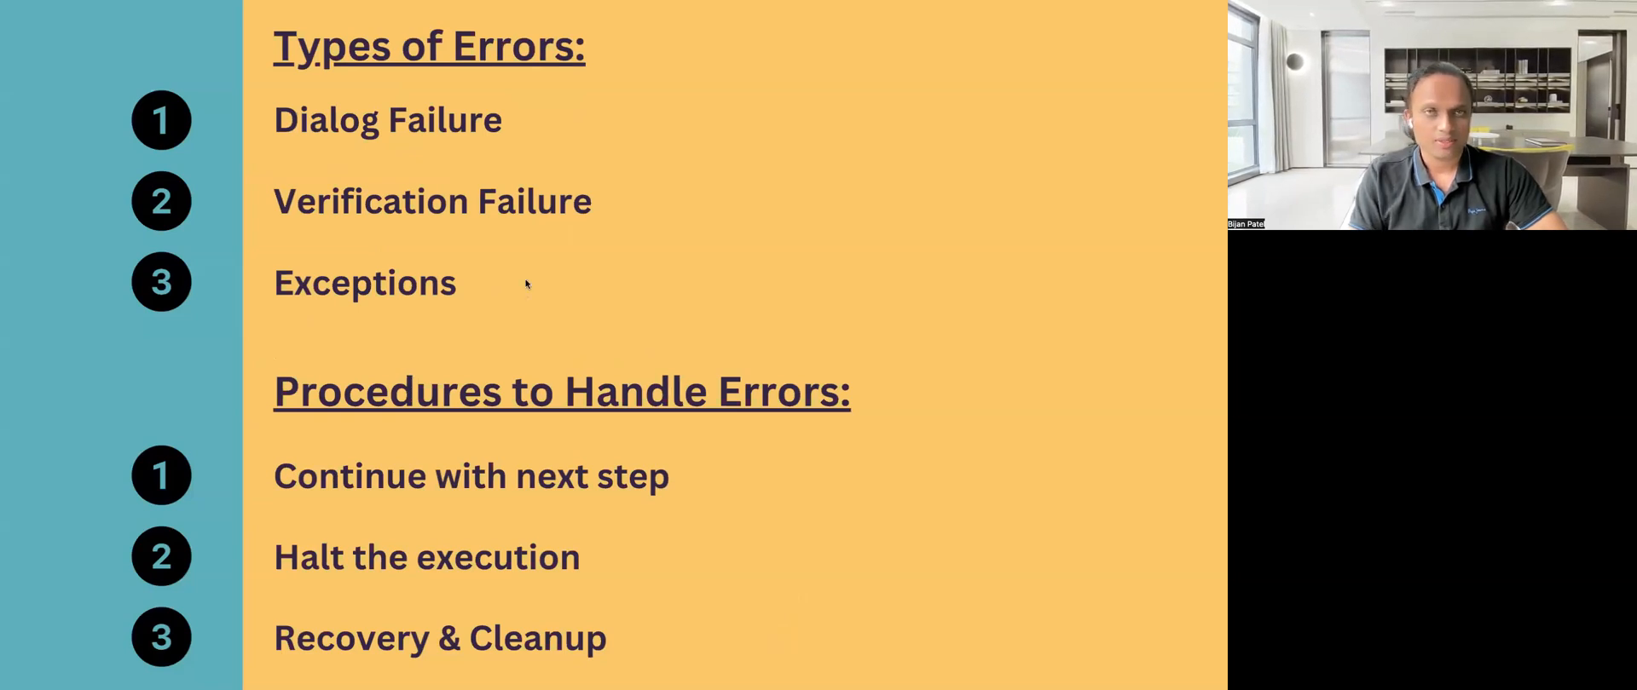